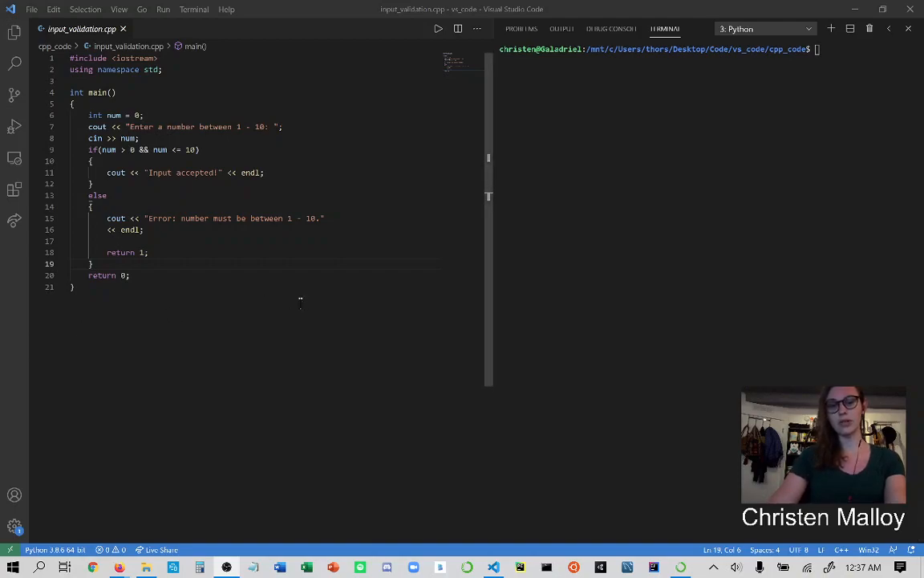
{"action": "mouse_move", "coordinate": [301, 315]}
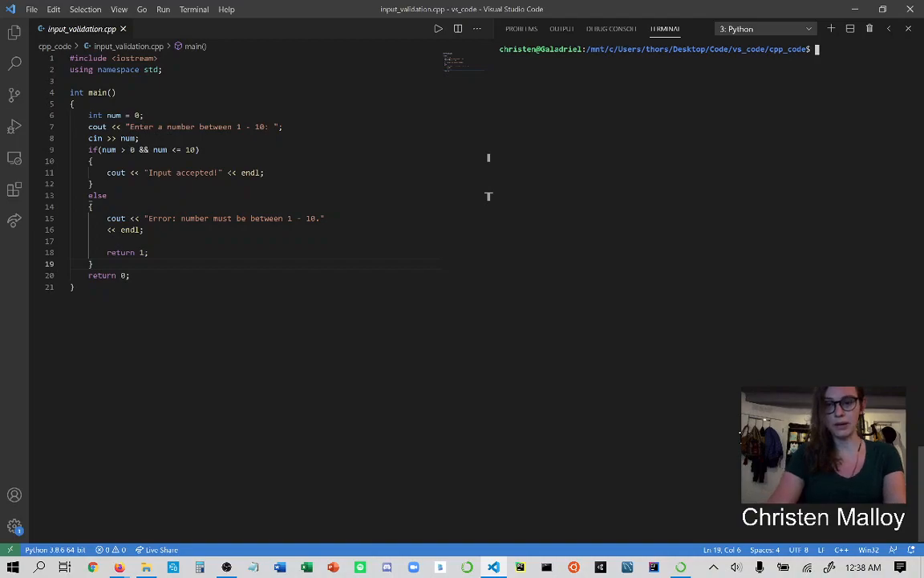
- Build input_validation.cpp into executable 'input' with -g debug symbols, then start launching gdb
{"action": "type", "text": "g++ input_validation.cpp"}
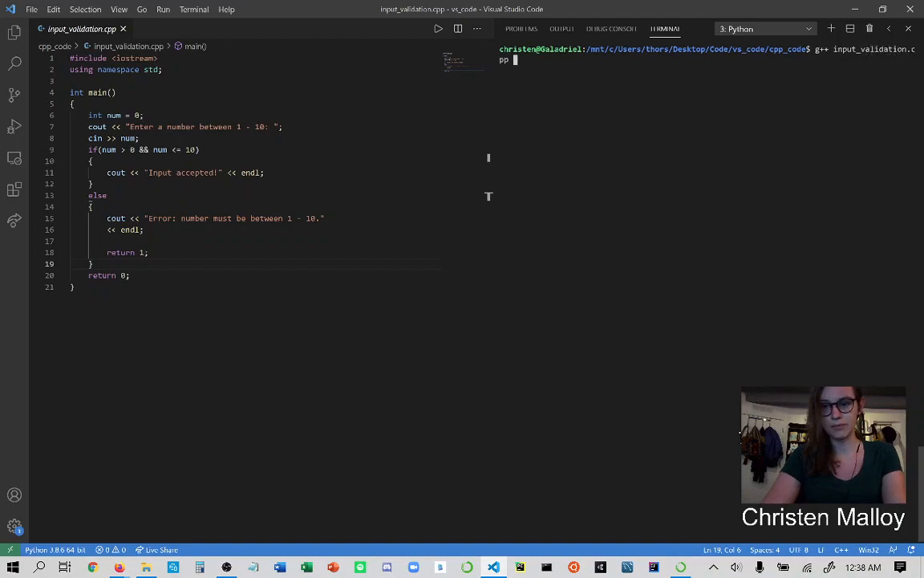
{"action": "type", "text": "-o input"}
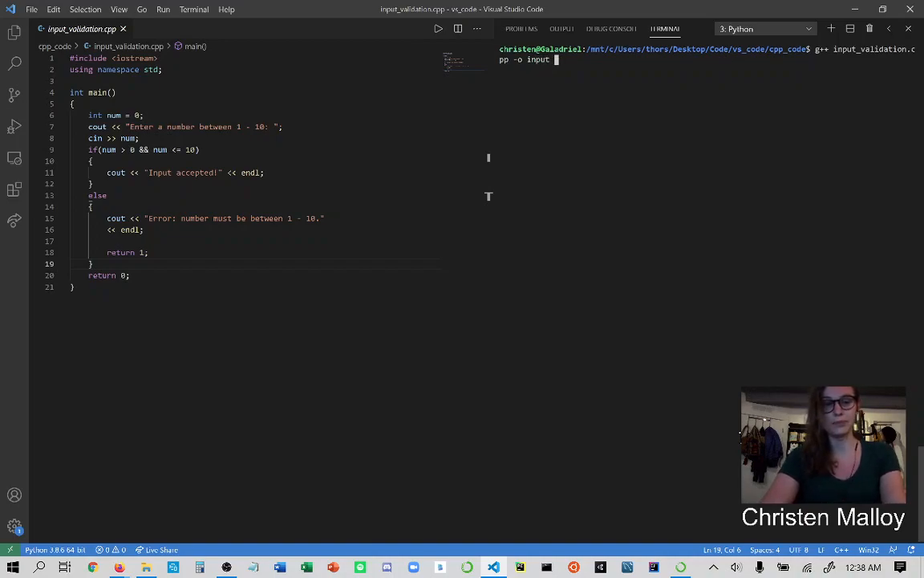
{"action": "type", "text": "-g"}
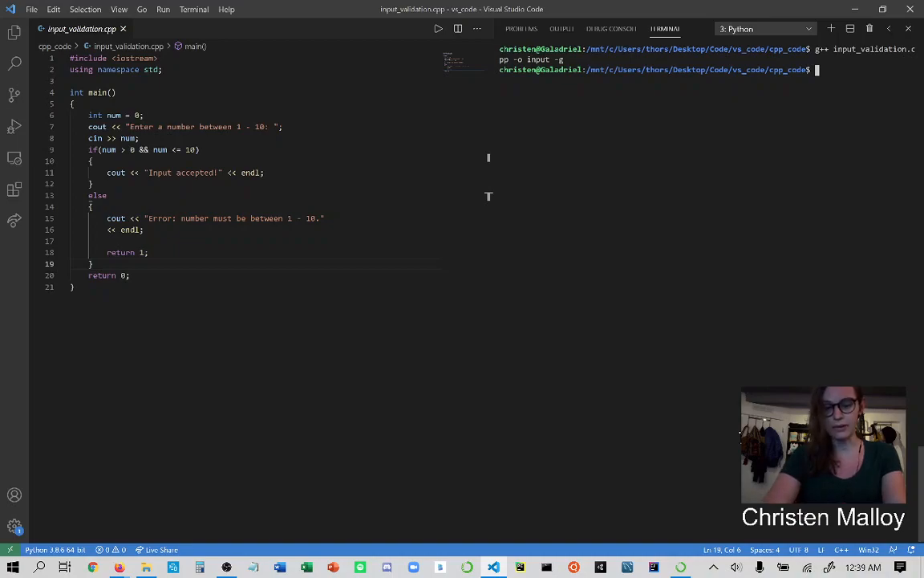
{"action": "type", "text": "gdb"}
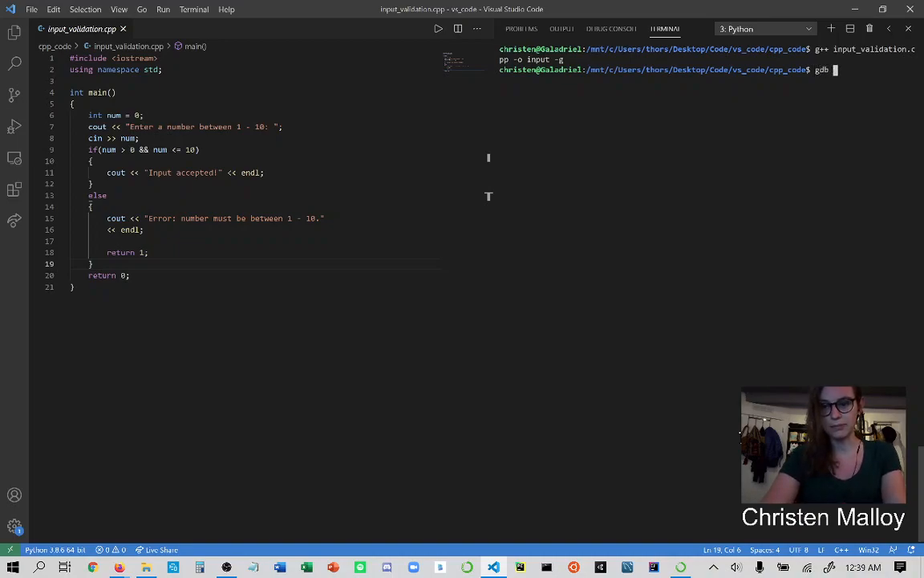
- Start gdb on the input executable and set a breakpoint at line 7
{"action": "type", "text": "input"}
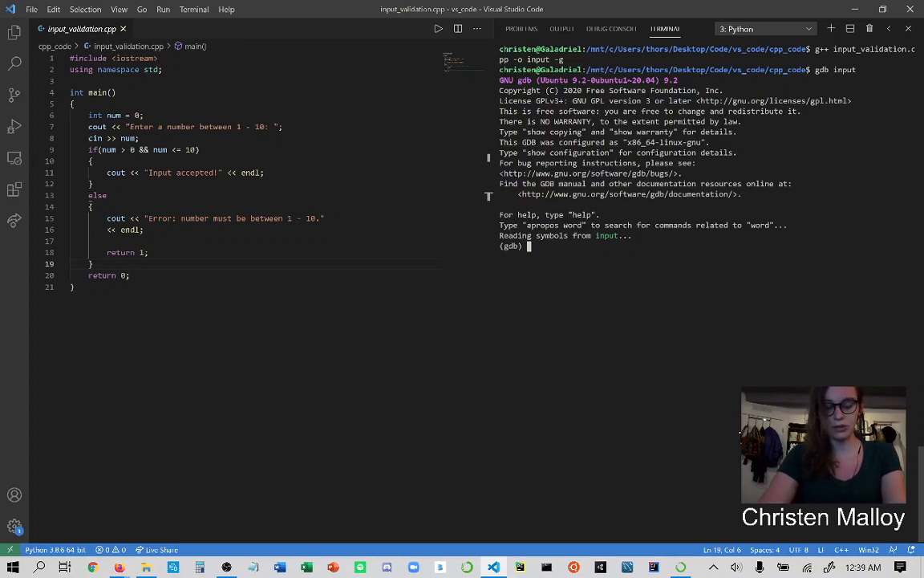
{"action": "type", "text": "break"}
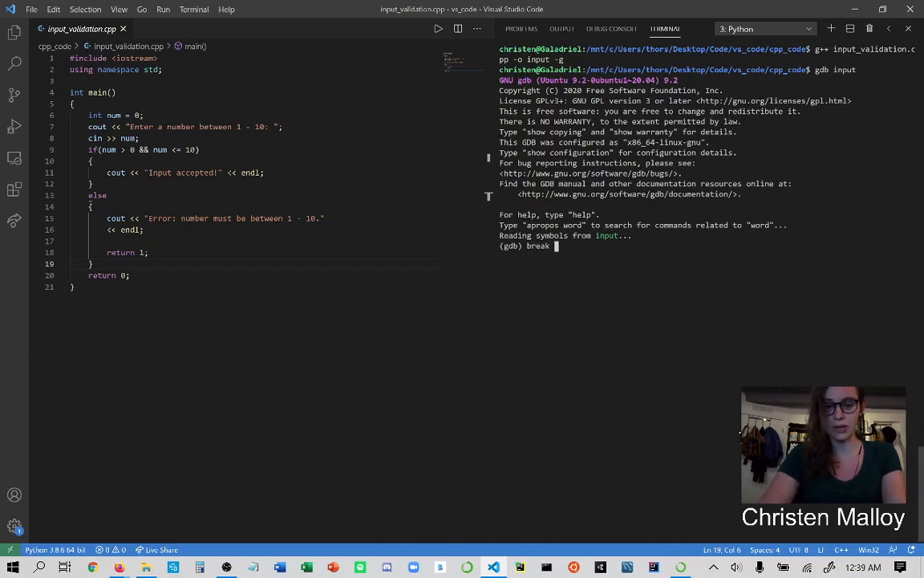
{"action": "type", "text": "7"}
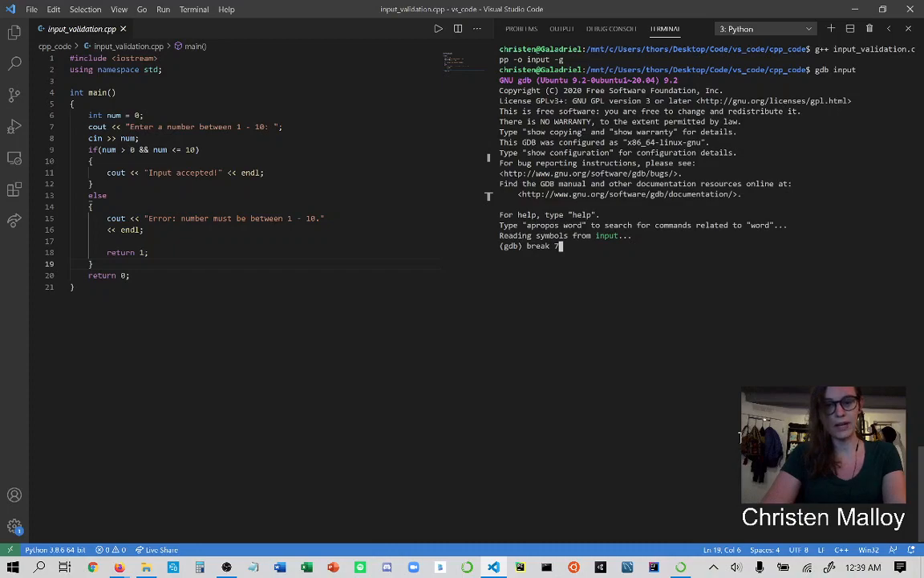
{"action": "key", "text": "Enter"}
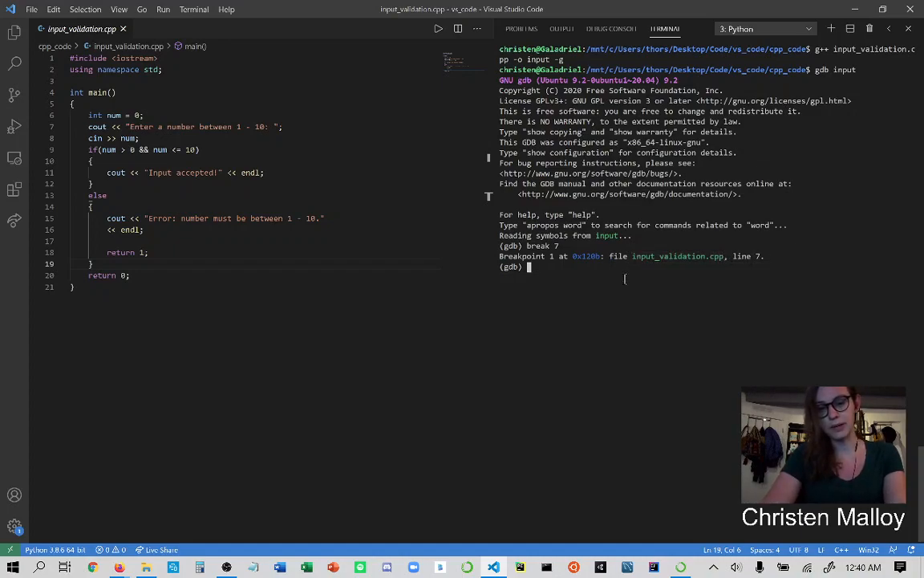
- Run to the line 7 breakpoint, print num (0), and add a breakpoint at line 9
{"action": "type", "text": "run"}
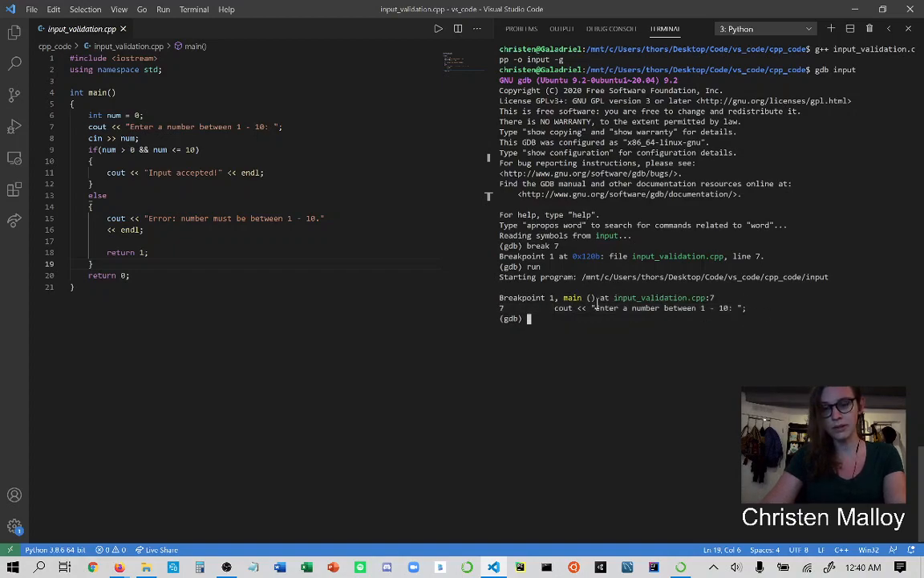
{"action": "double_click", "coordinate": [185, 127]}
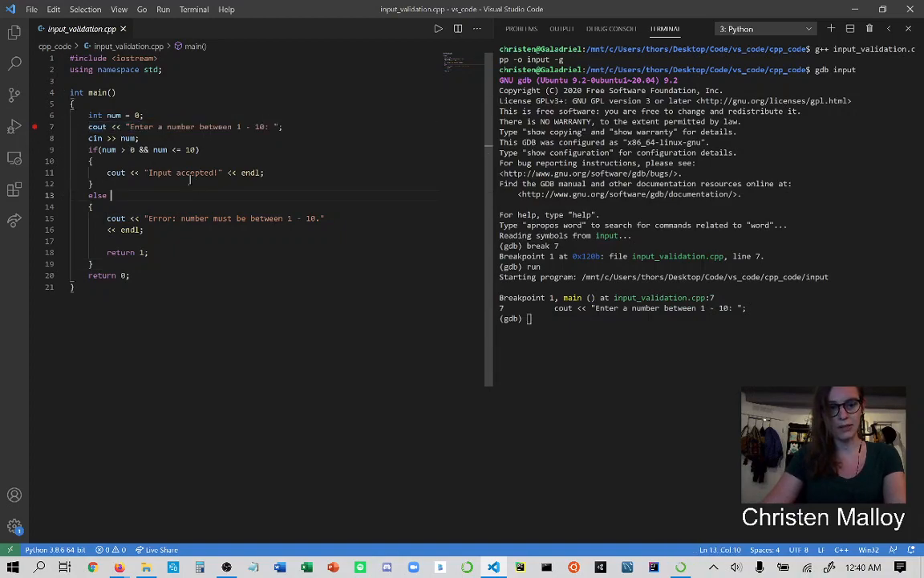
{"action": "mouse_move", "coordinate": [37, 129]}
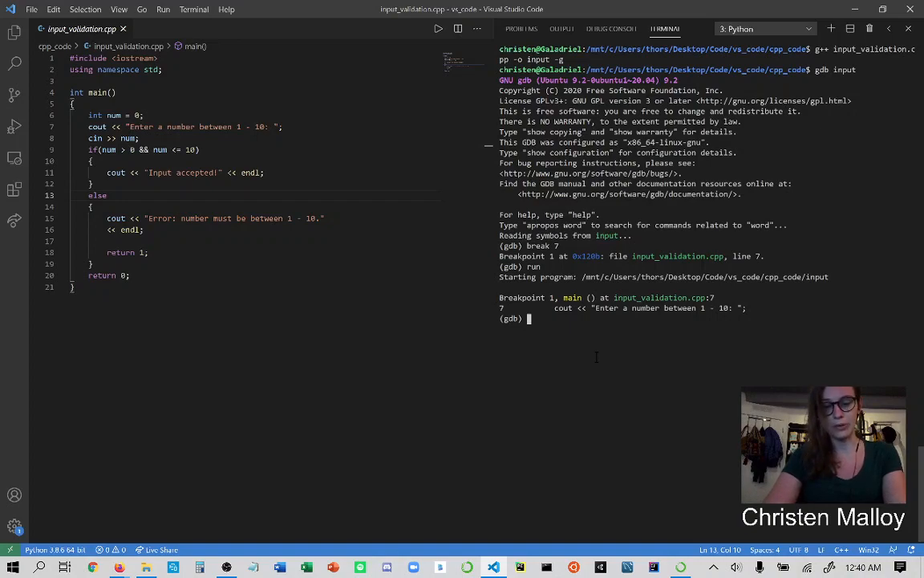
{"action": "type", "text": "print num"}
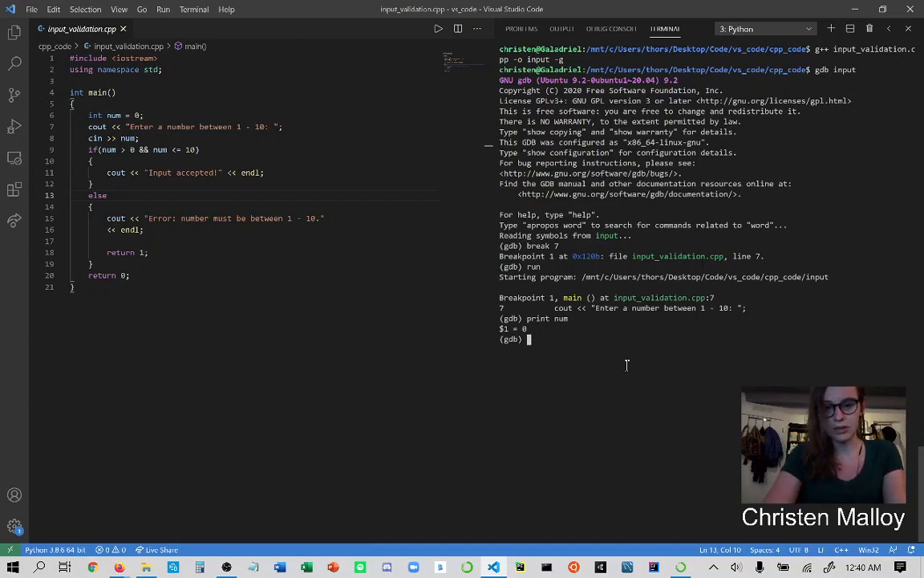
{"action": "type", "text": "break 9"}
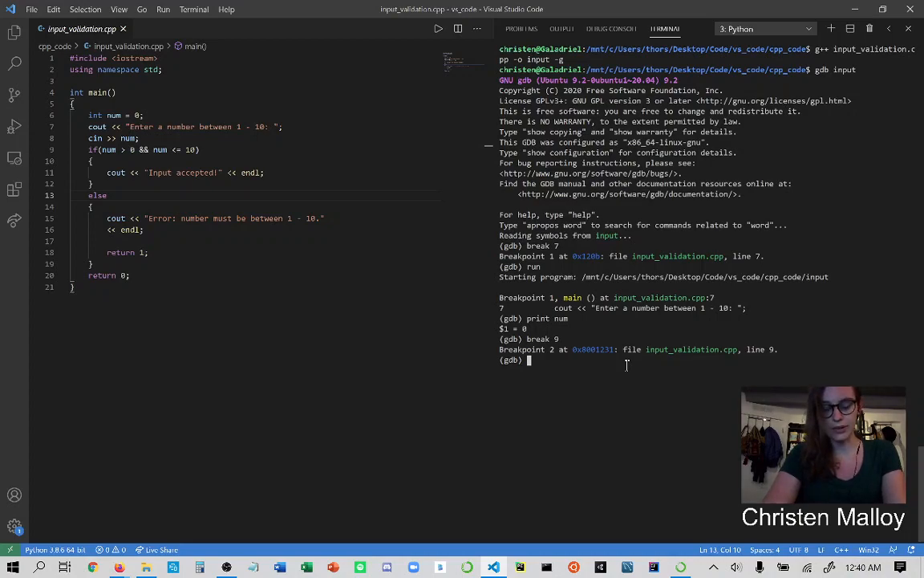
- Dump main's disassembly with disas, then step until the 'Enter a number between 1 - 10' prompt appears
{"action": "type", "text": "disas"}
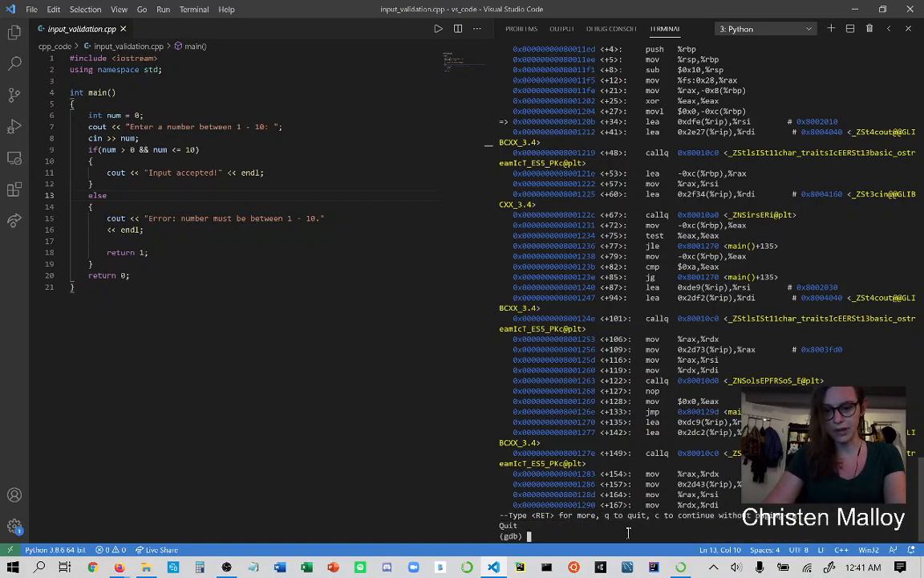
{"action": "mouse_move", "coordinate": [497, 534]}
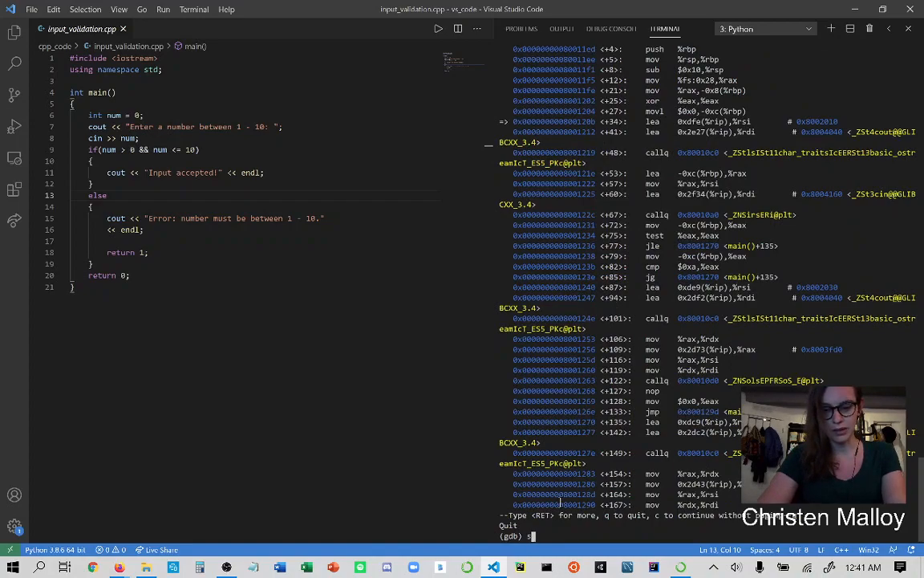
{"action": "type", "text": "step"}
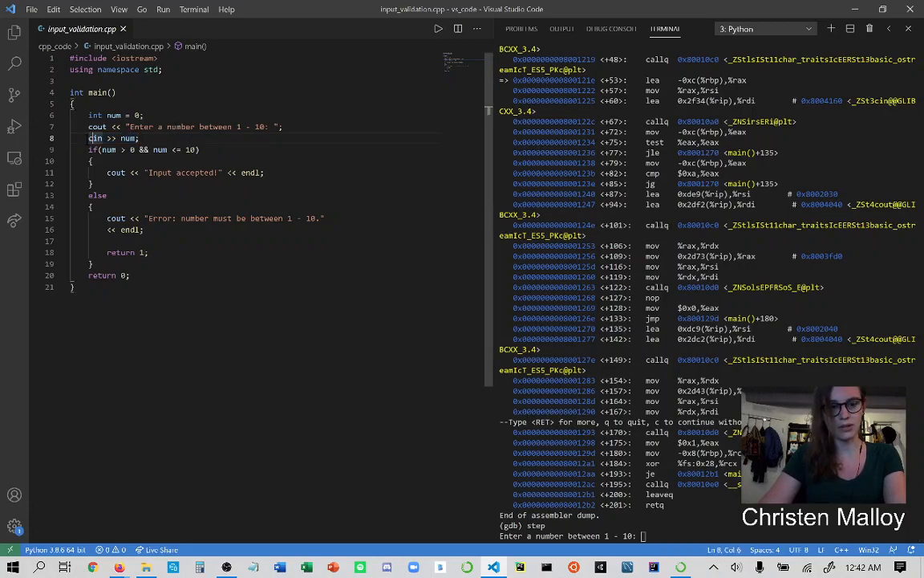
- Enter 9 so gdb stops at the line 9 breakpoint, then request main's disassembly again
{"action": "left_click_drag", "start_coordinate": [90, 138], "coordinate": [138, 138]}
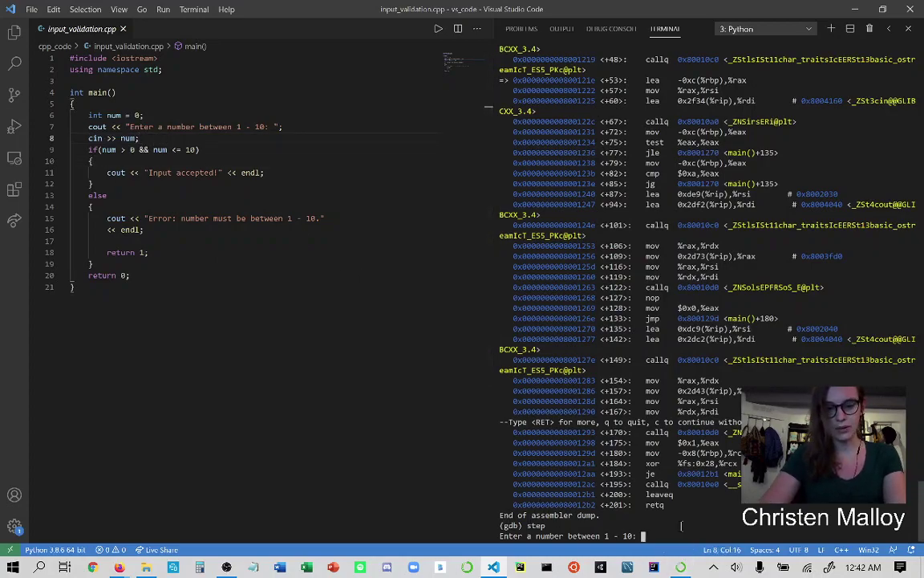
{"action": "type", "text": "9"}
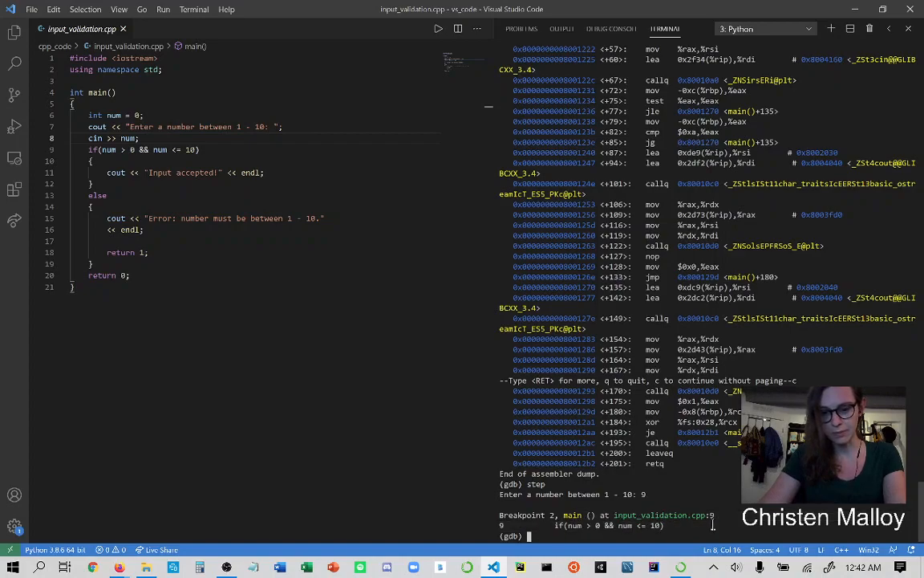
{"action": "type", "text": "disa"}
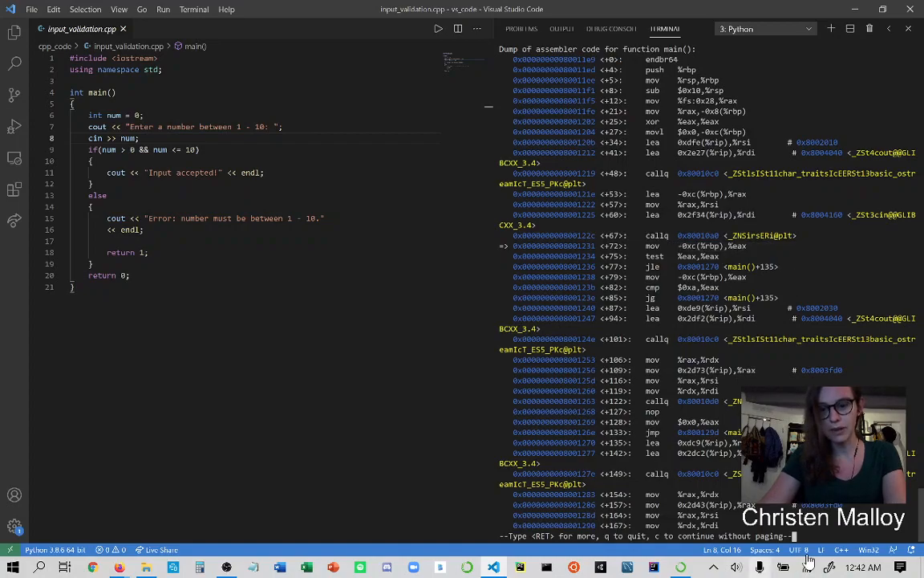
- Finish the disassembly listing, show info registers, and print num to confirm it is 9
{"action": "key", "text": "Return"}
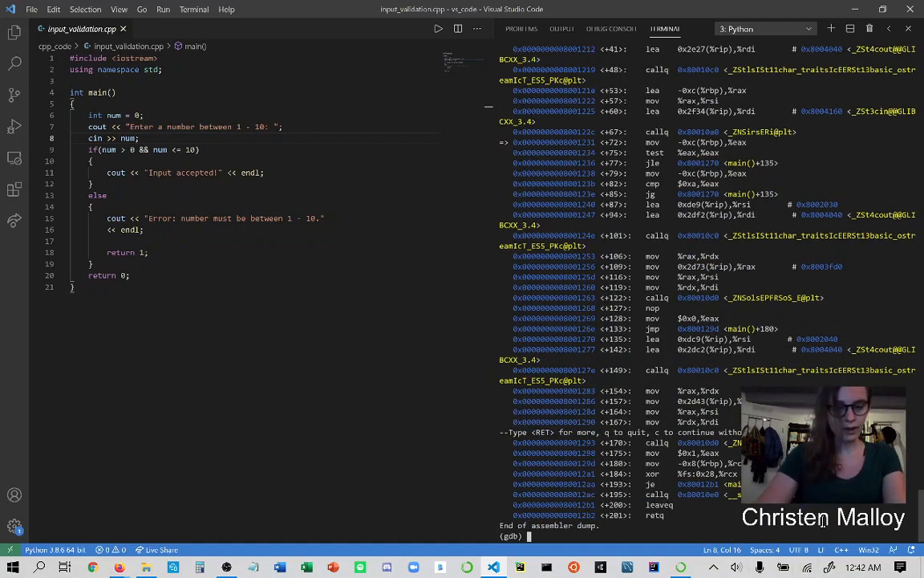
{"action": "type", "text": "inf"}
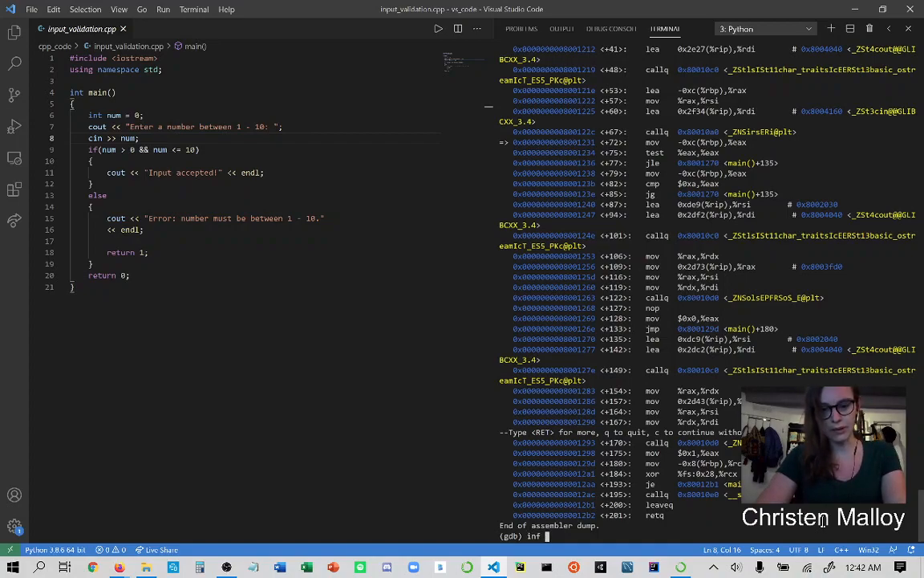
{"action": "type", "text": "re"}
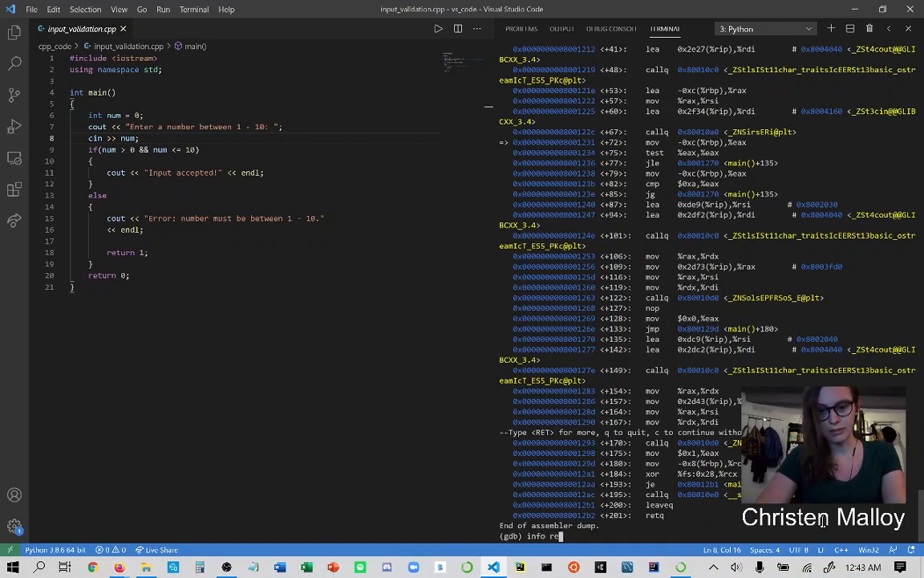
{"action": "type", "text": "gister"}
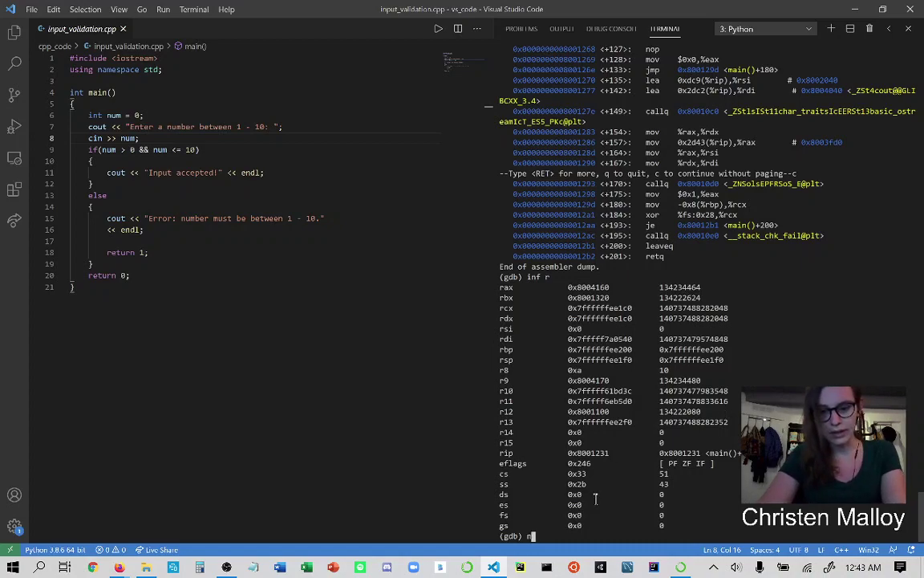
{"action": "type", "text": "print num"}
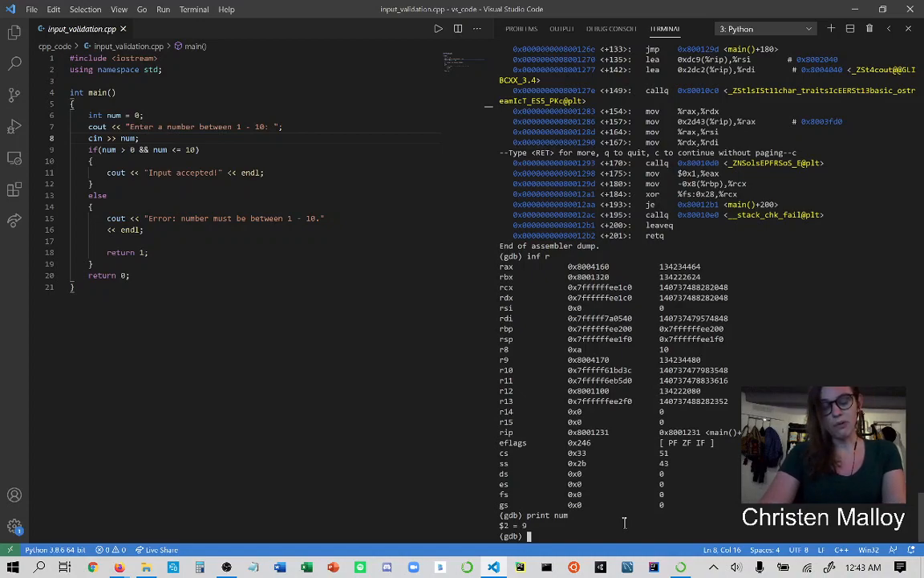
- Step once, jump to line 13 so the error prints and the program exits, then quit gdb and clear the shell
{"action": "type", "text": "step"}
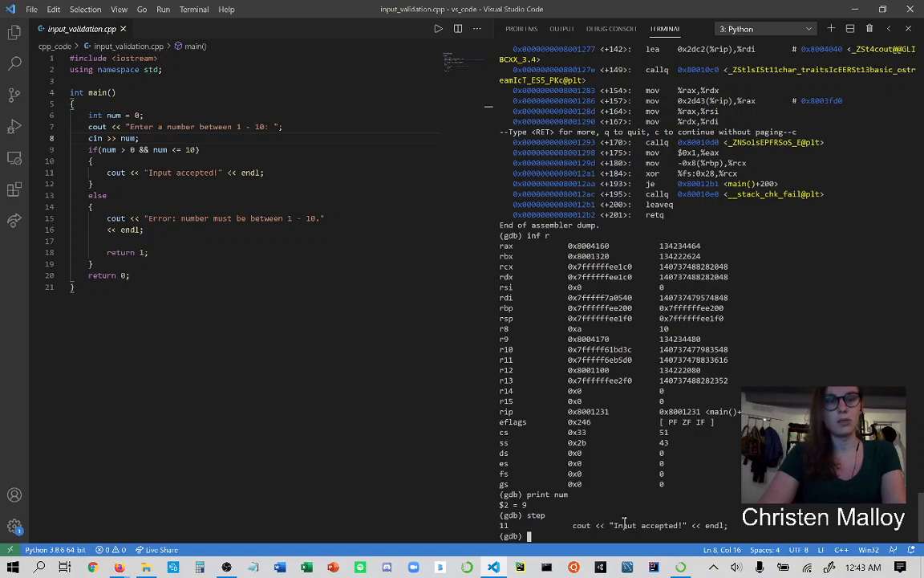
{"action": "type", "text": "jump 13"}
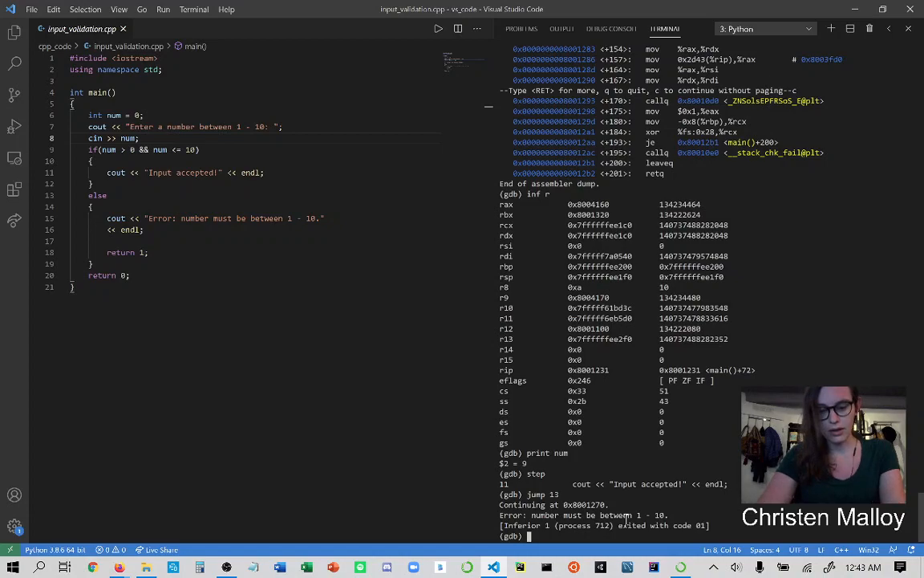
{"action": "type", "text": "quit"}
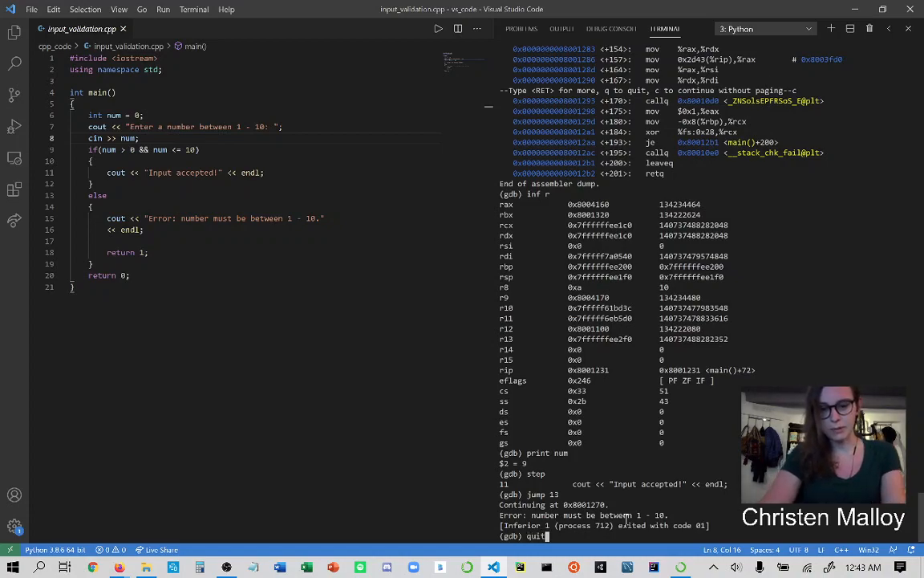
{"action": "type", "text": "clear"}
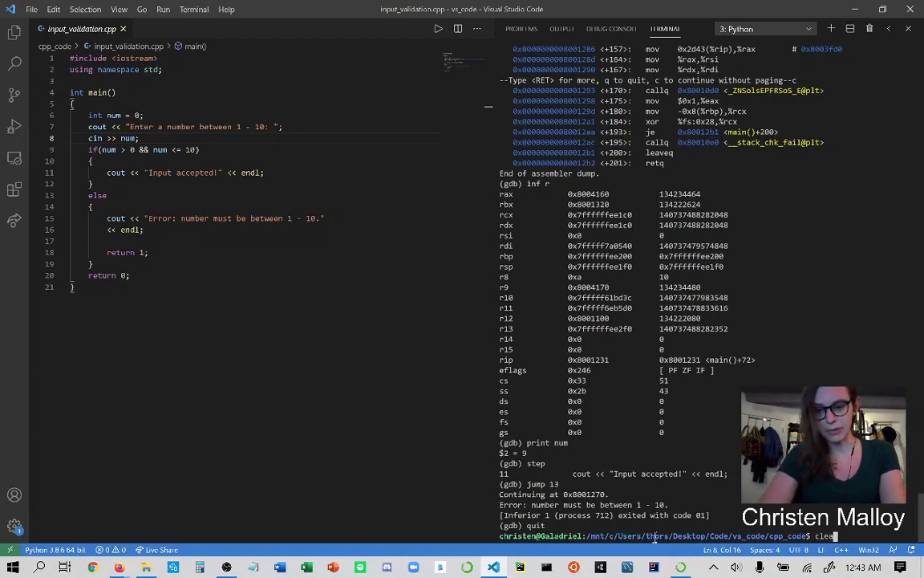